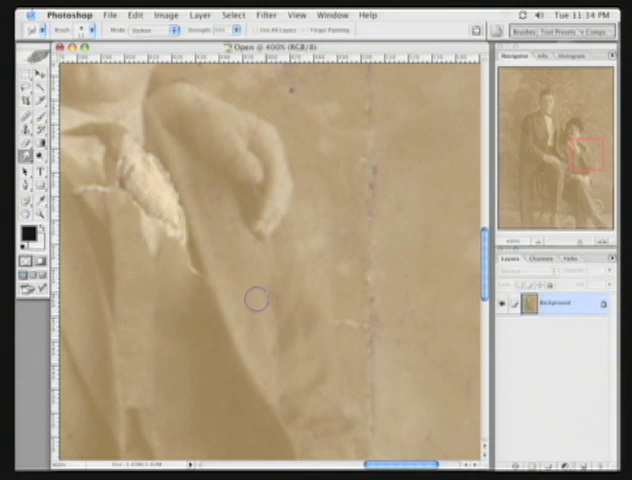
pyautogui.moveTo(298, 336)
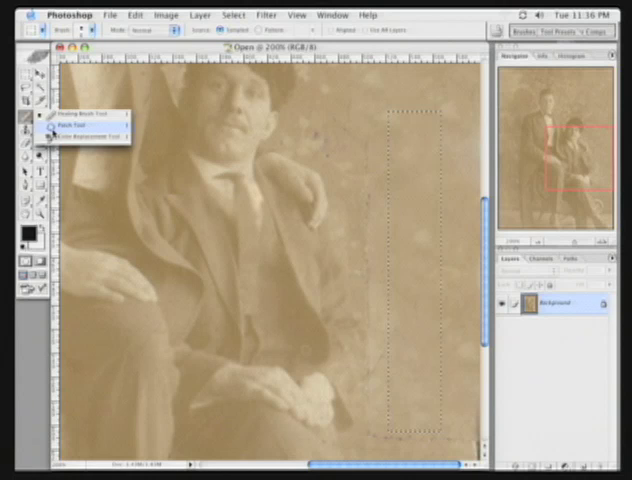
# Step: Switch to the Patch tool and patch the crack beside the seated man's legs
pyautogui.click(72, 122)
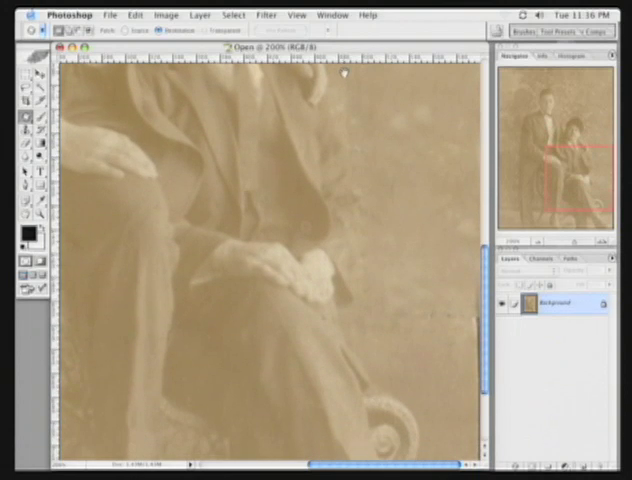
pyautogui.moveTo(408, 184); pyautogui.dragTo(420, 264)
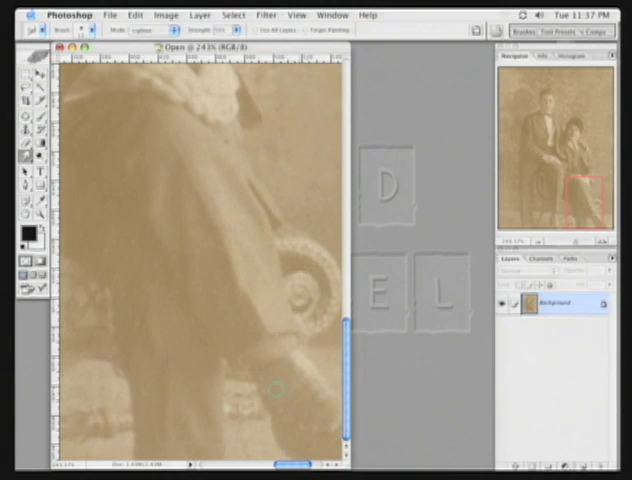
pyautogui.moveTo(216, 138)
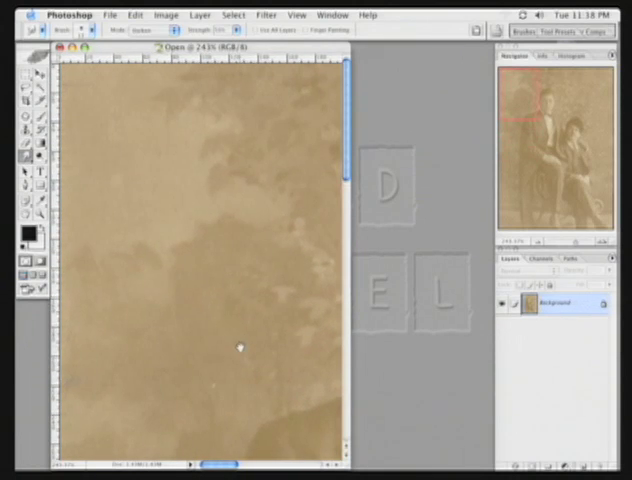
# Step: Pan the view to reach the remaining background cracks along the left edge
pyautogui.scroll(-3)
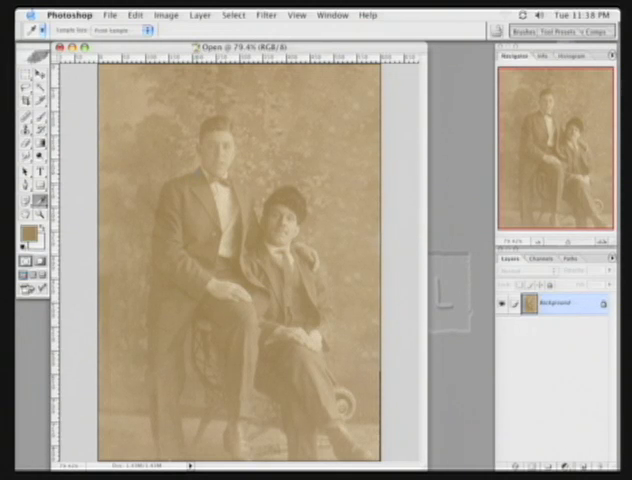
# Step: Desaturate the whole photo to grayscale with Shift+Cmd+U
pyautogui.click(166, 16)
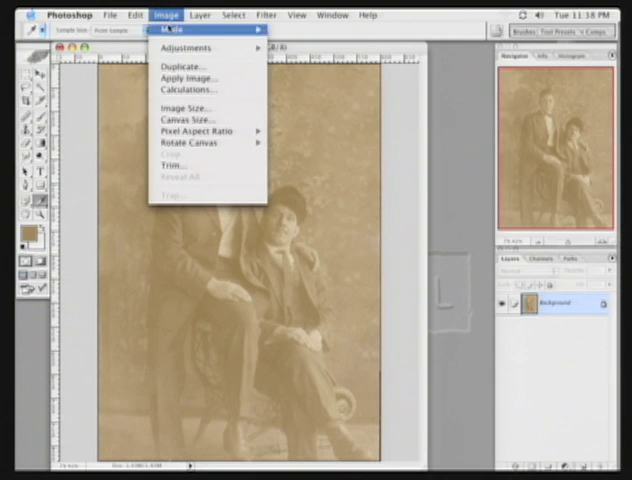
pyautogui.moveTo(186, 48)
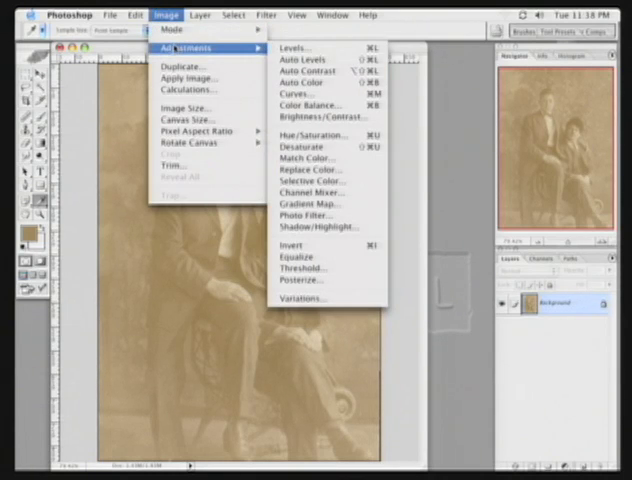
pyautogui.moveTo(310, 132)
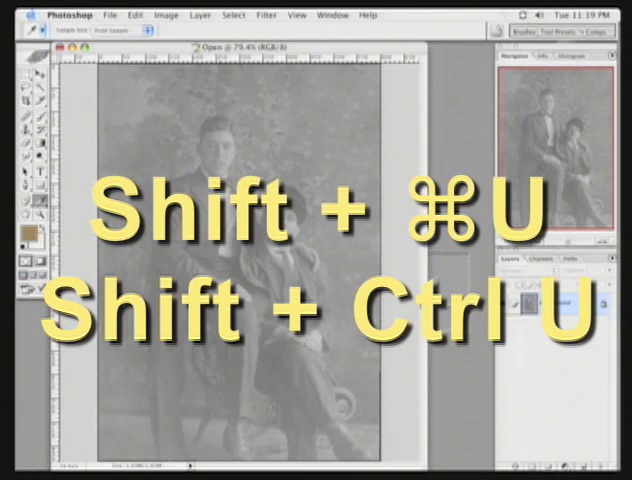
pyautogui.press('shift+cmd+u')
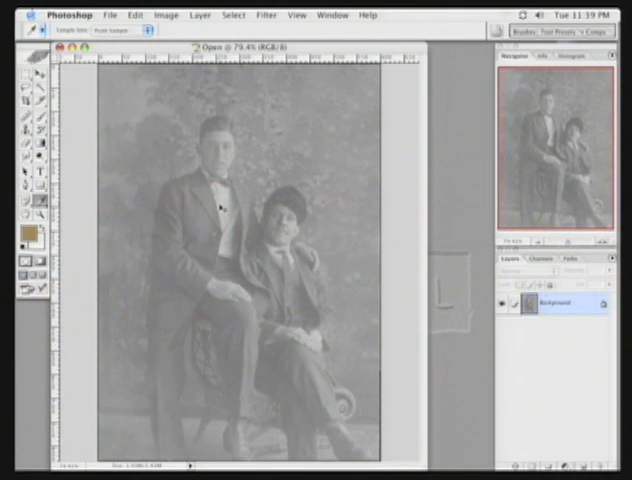
# Step: Apply a Levels correction, dragging the input sliders inward for deeper blacks and brighter whites
pyautogui.click(164, 16)
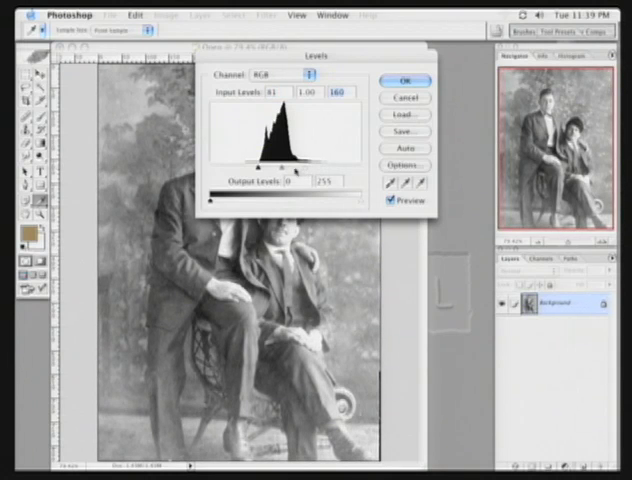
pyautogui.moveTo(264, 164); pyautogui.dragTo(288, 164)
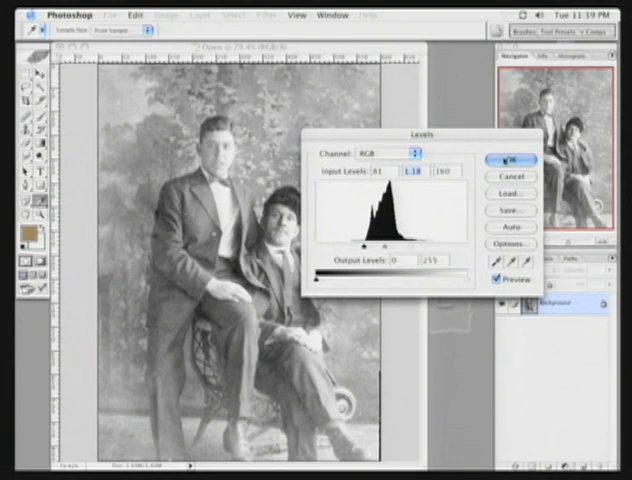
pyautogui.click(512, 160)
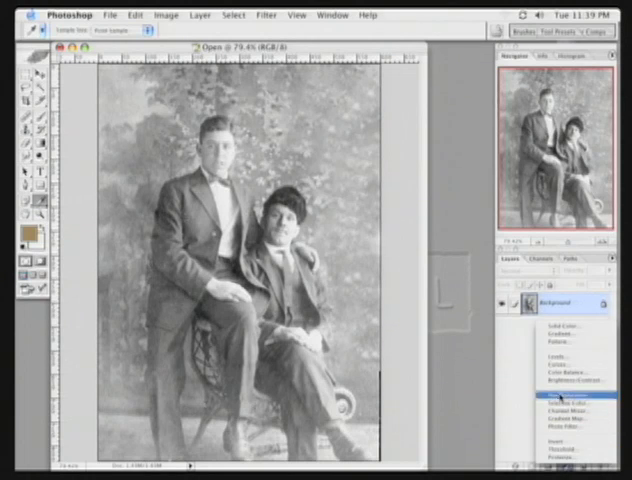
# Step: Add a colorized Hue/Saturation adjustment layer giving the photo a warm sepia tint
pyautogui.click(562, 400)
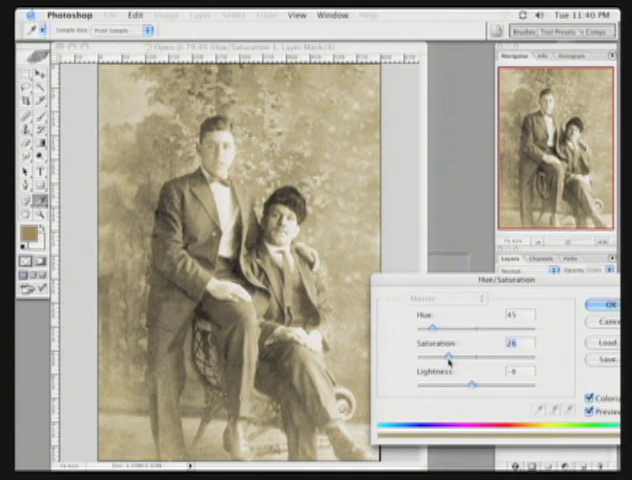
pyautogui.click(600, 304)
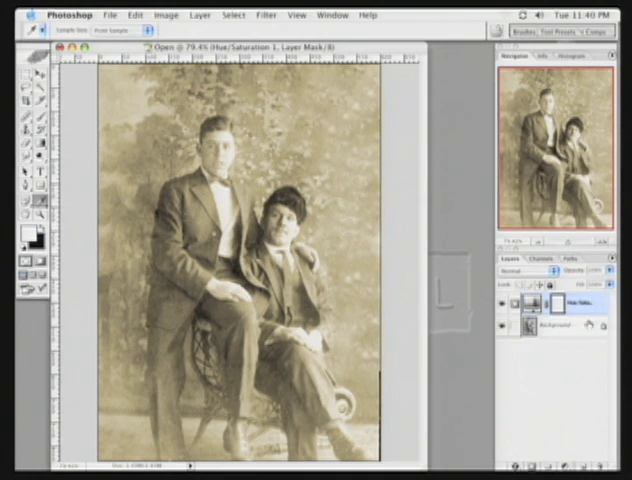